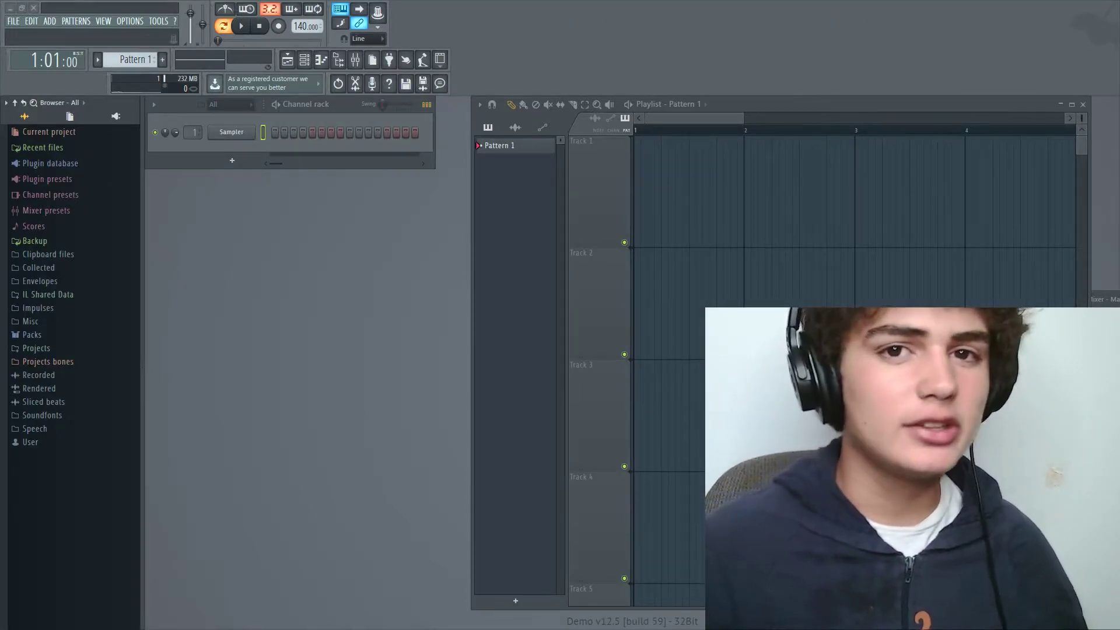
# Add Grand Piano from Packs > Instruments > Keyboard as a new channel in the Channel rack
pyautogui.click(32, 334)
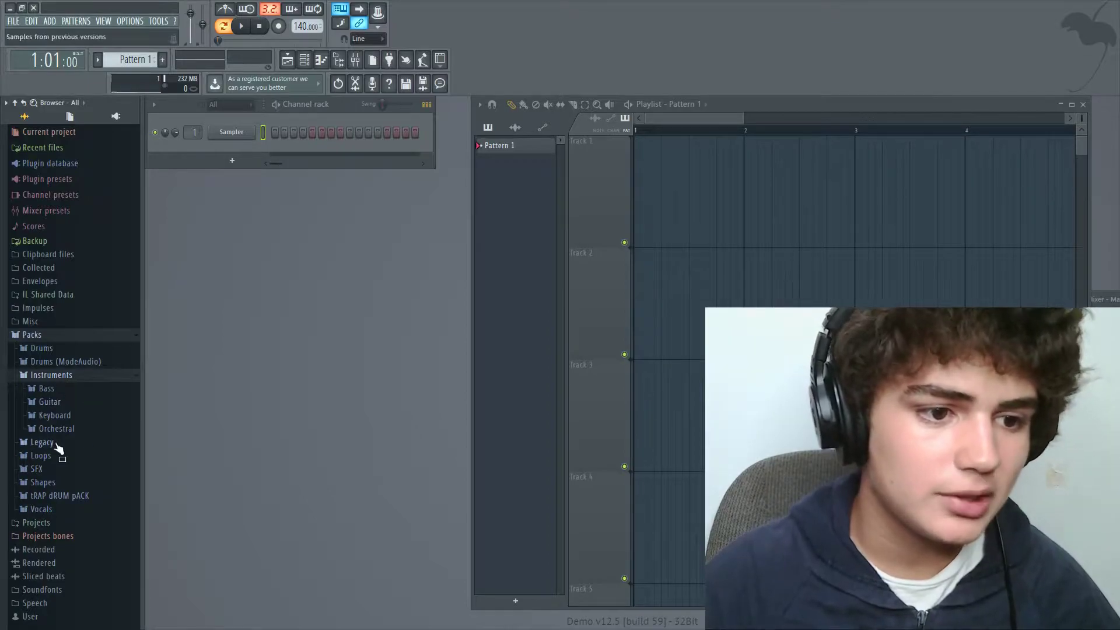
pyautogui.click(54, 415)
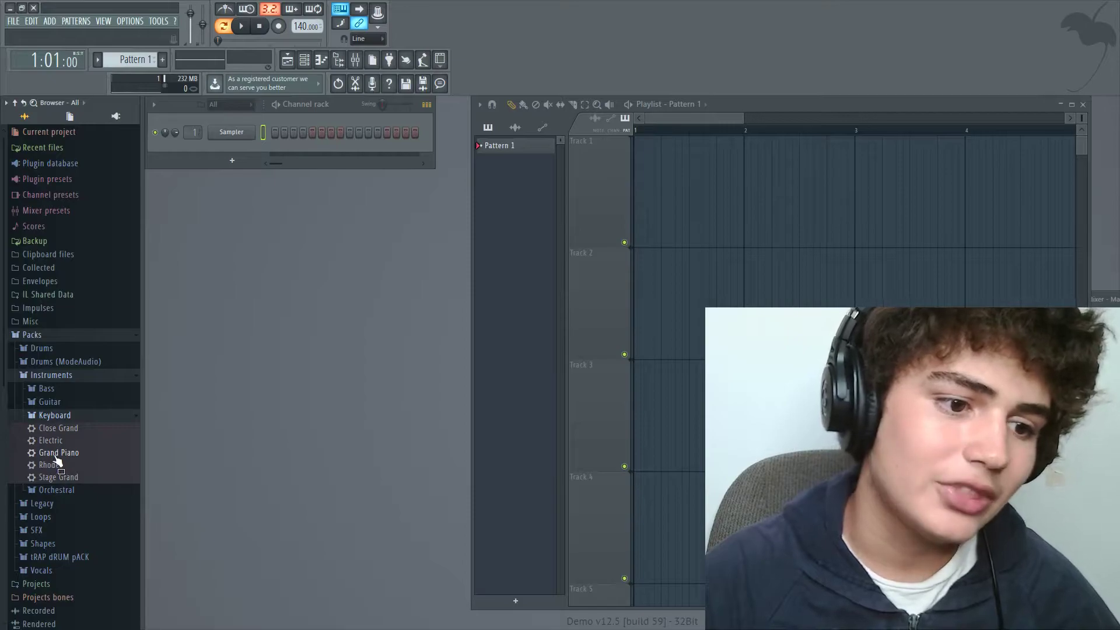
pyautogui.moveTo(58, 452); pyautogui.dragTo(225, 147)
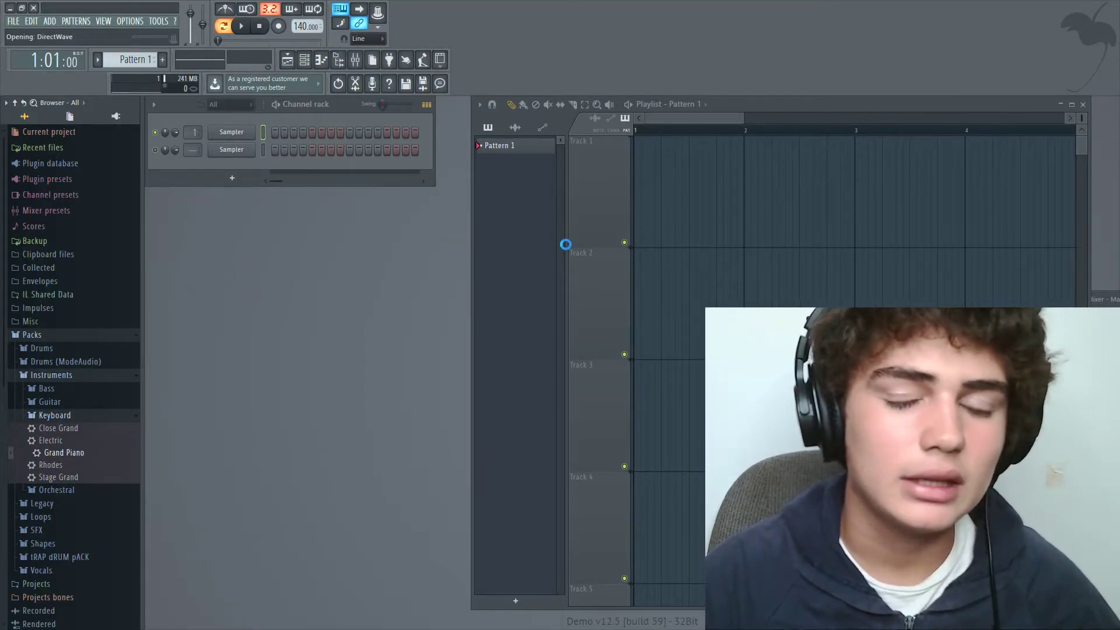
pyautogui.doubleClick(63, 453)
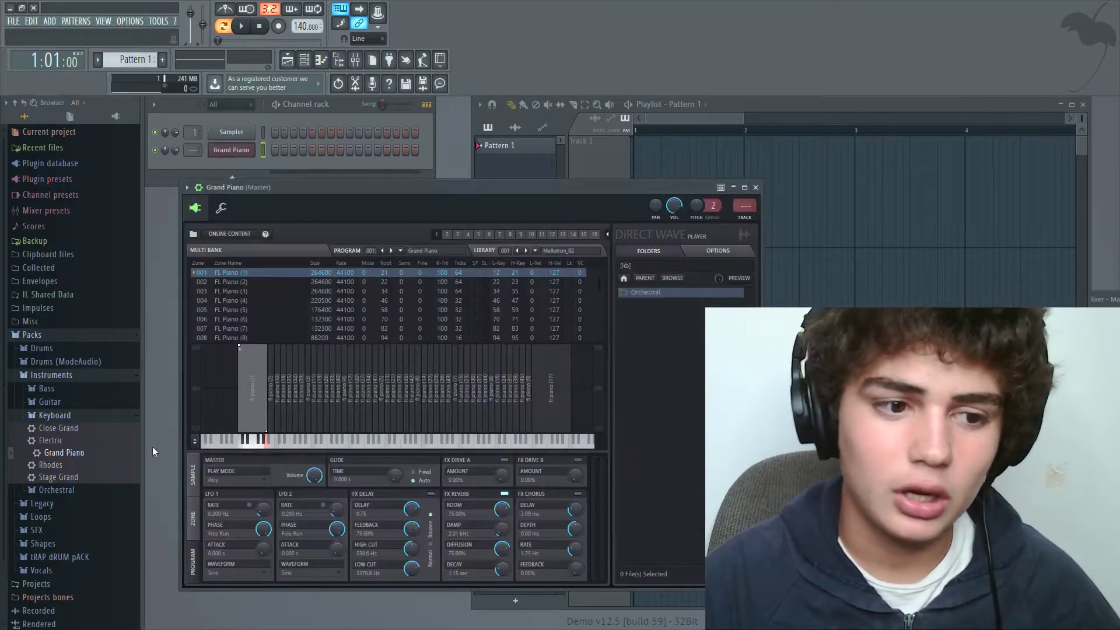
pyautogui.moveTo(744, 186)
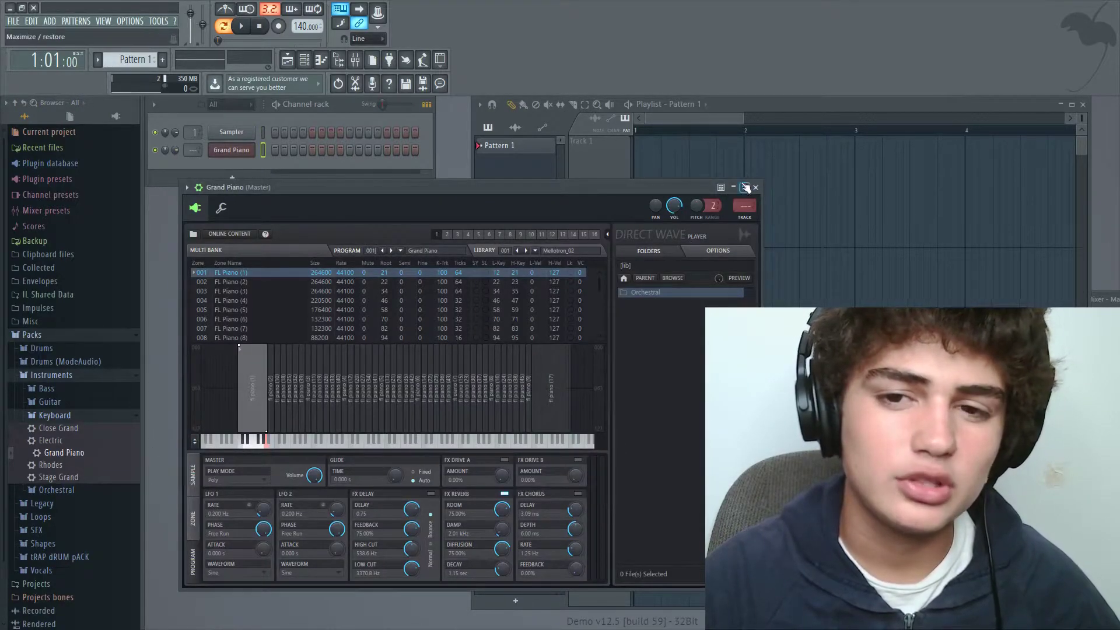
pyautogui.click(745, 187)
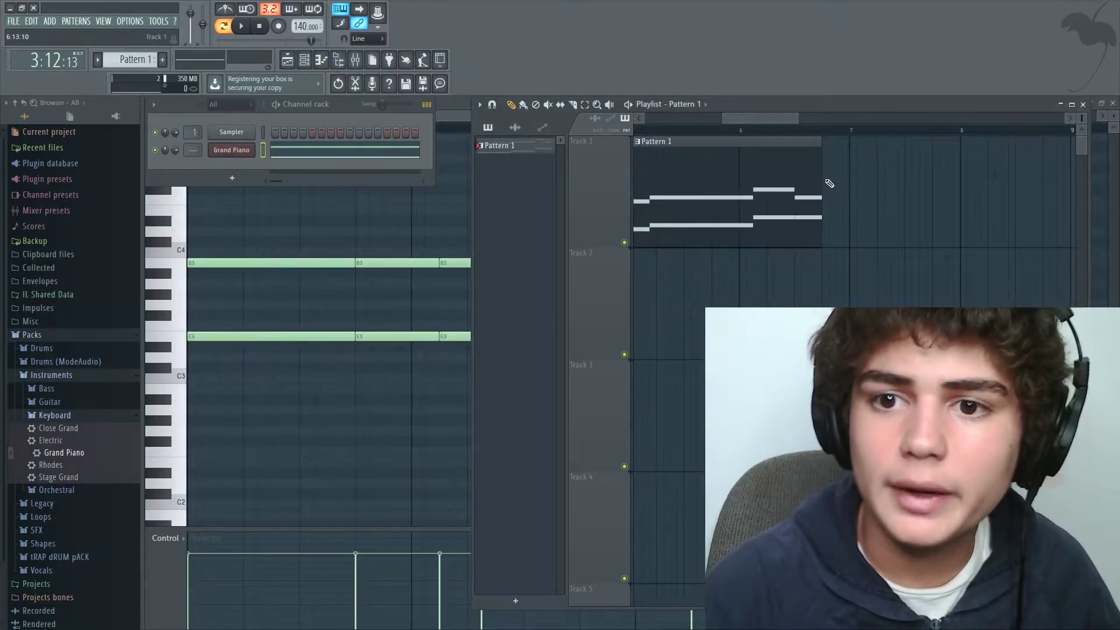
# Lay repeated Pattern 1 Grand Piano clips along Track 1, then bring up the Grand Piano piano roll
pyautogui.hscroll(3)
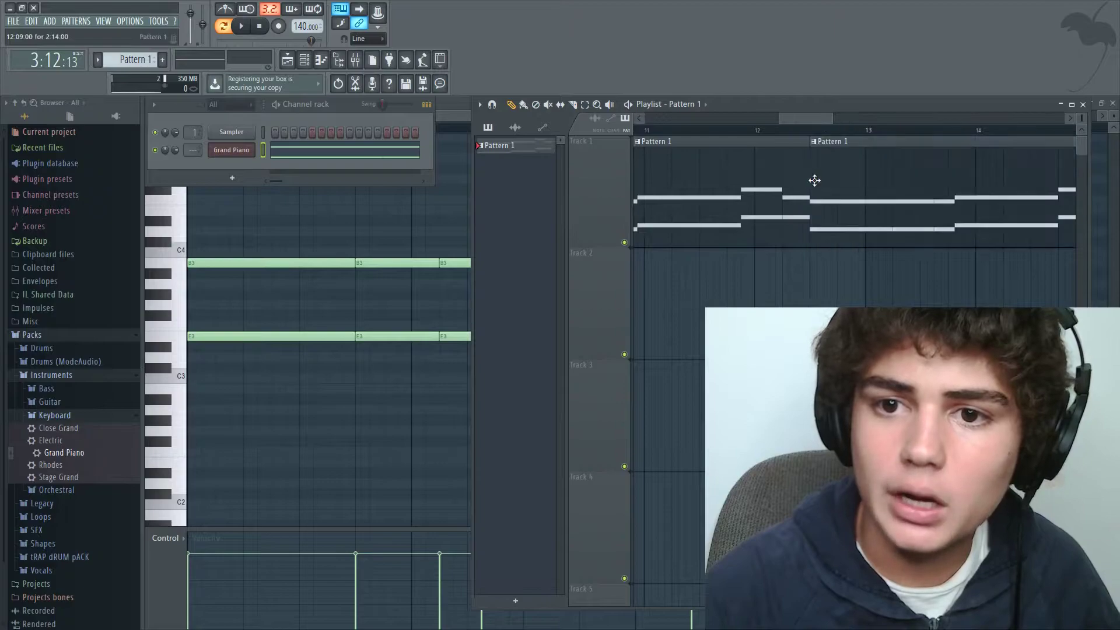
pyautogui.hscroll(3)
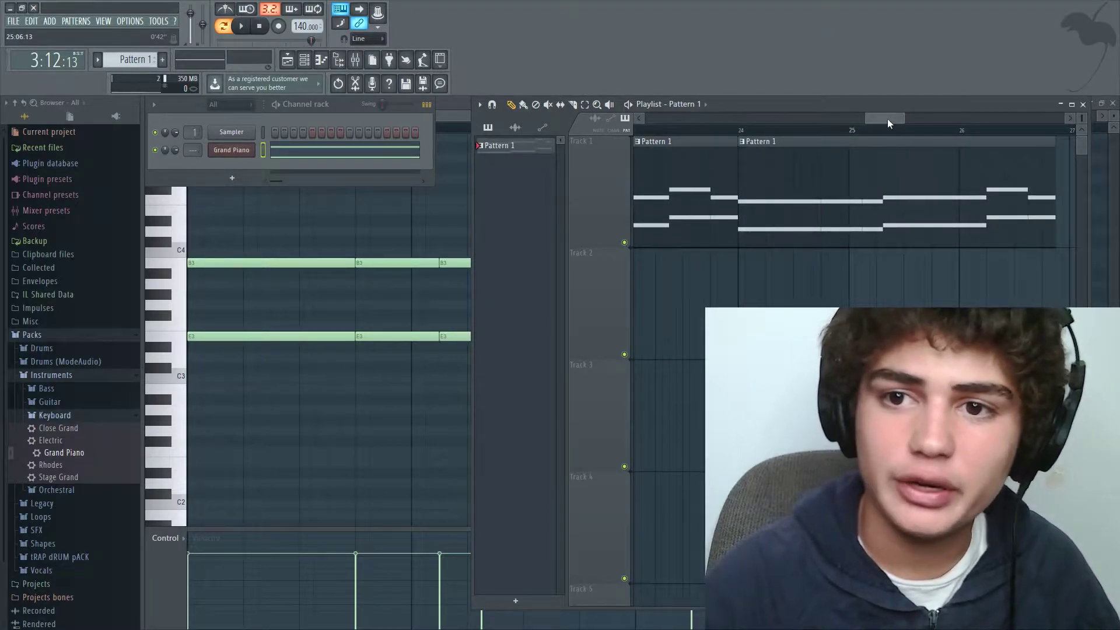
pyautogui.click(240, 25)
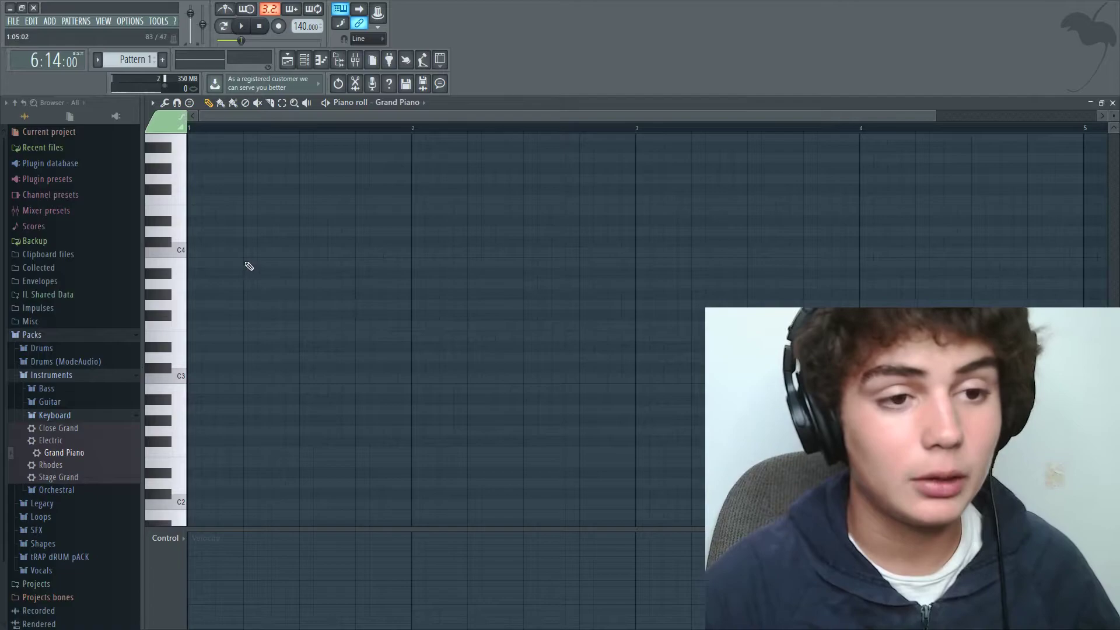
# Draw single Grand Piano notes in Pattern 2's piano roll to form a short melody
pyautogui.click(240, 26)
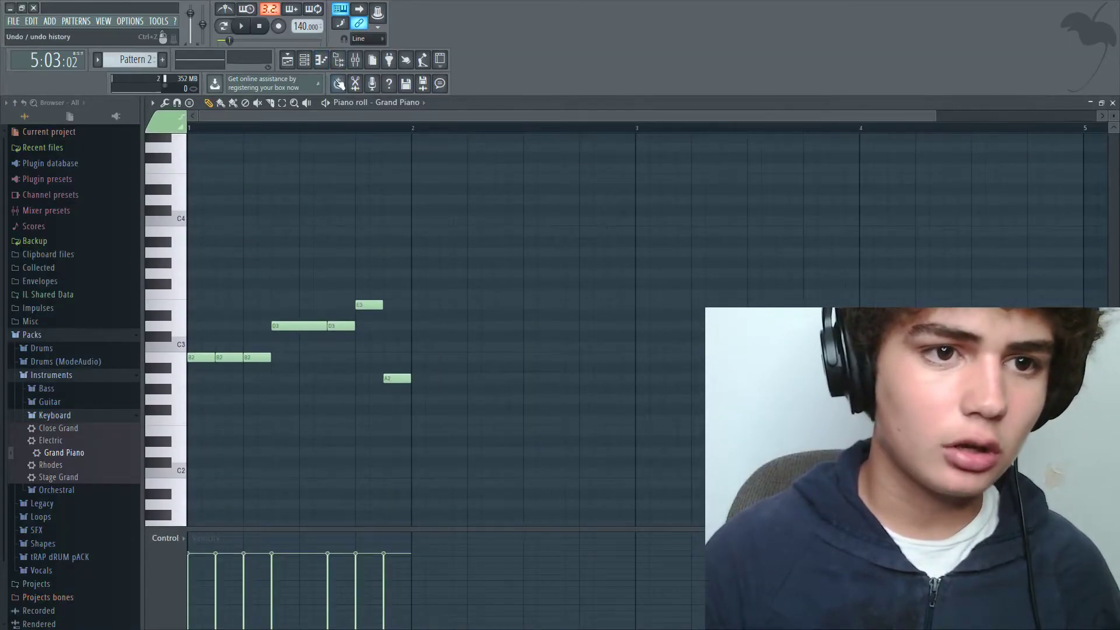
pyautogui.click(285, 58)
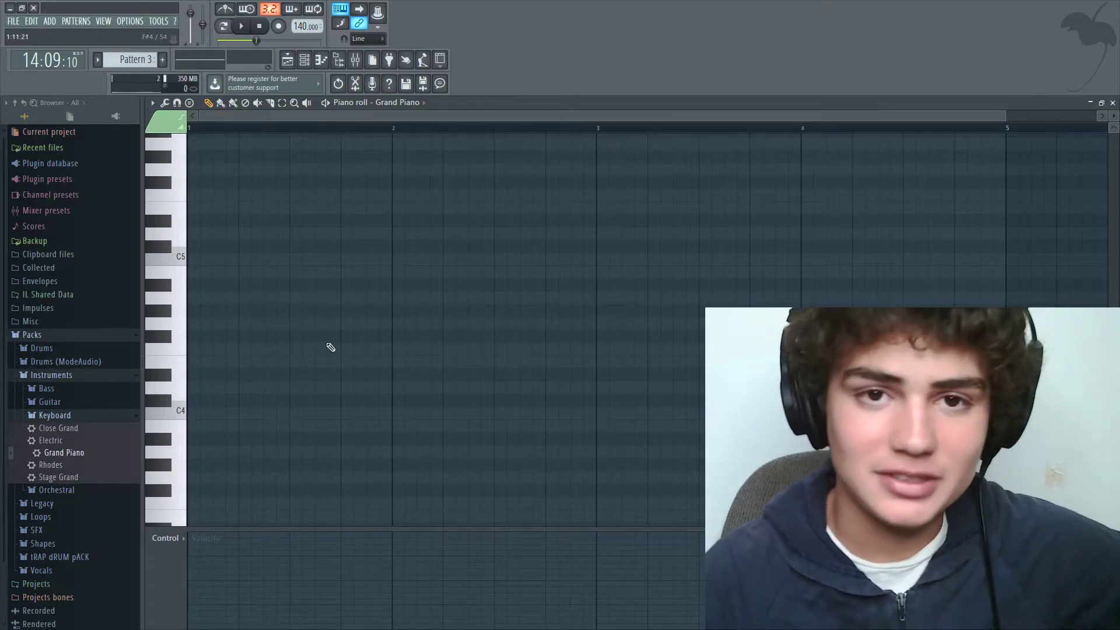
# Place a Grand Piano note in Pattern 3 and stack its clip on Track 3 under Patterns 1–2
pyautogui.click(240, 26)
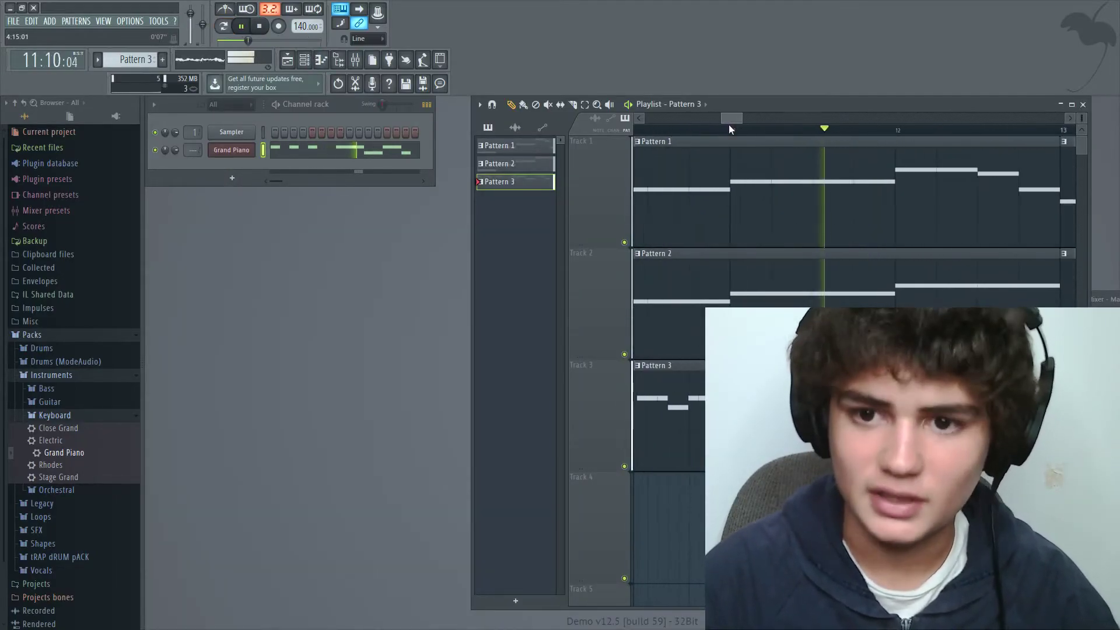
# Listen to the three stacked patterns, then add a new empty Pattern 4 with the + button
pyautogui.hscroll(3)
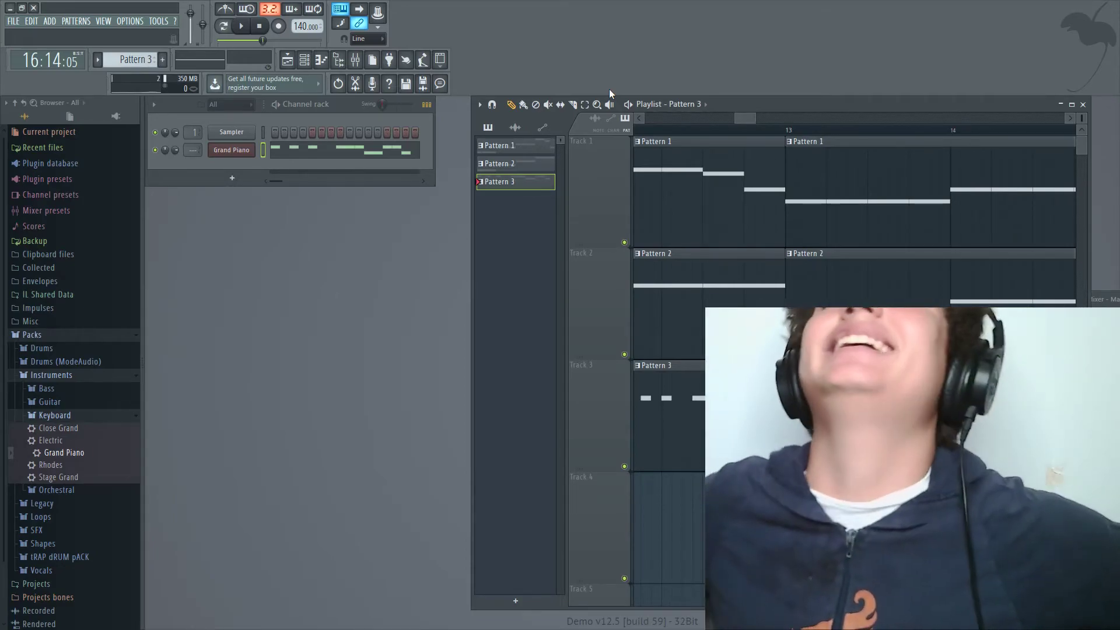
pyautogui.moveTo(759, 45)
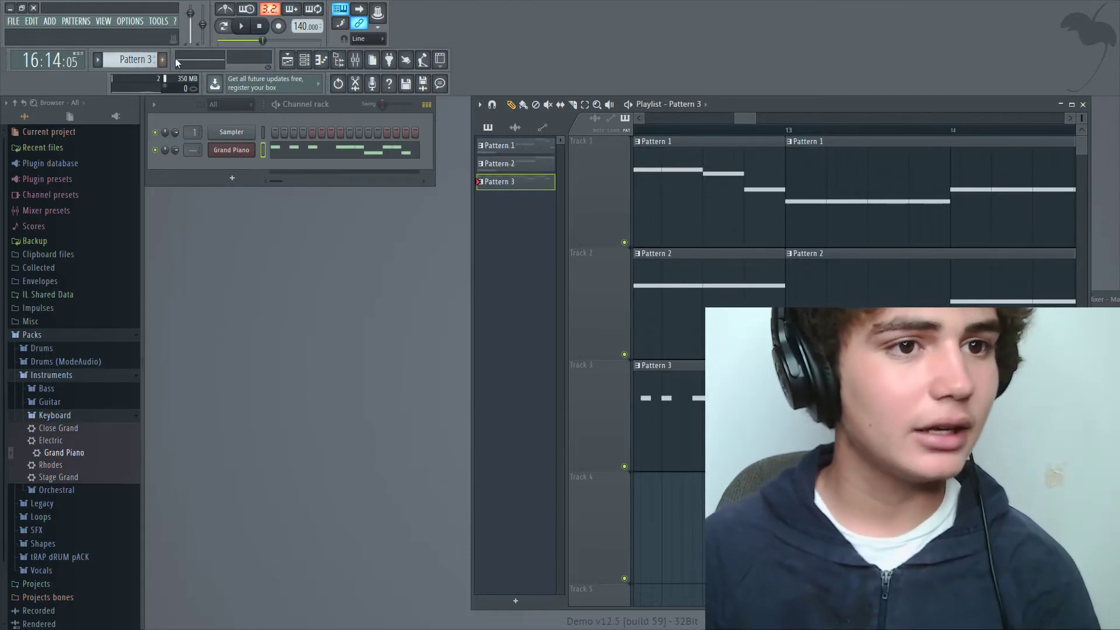
pyautogui.click(162, 60)
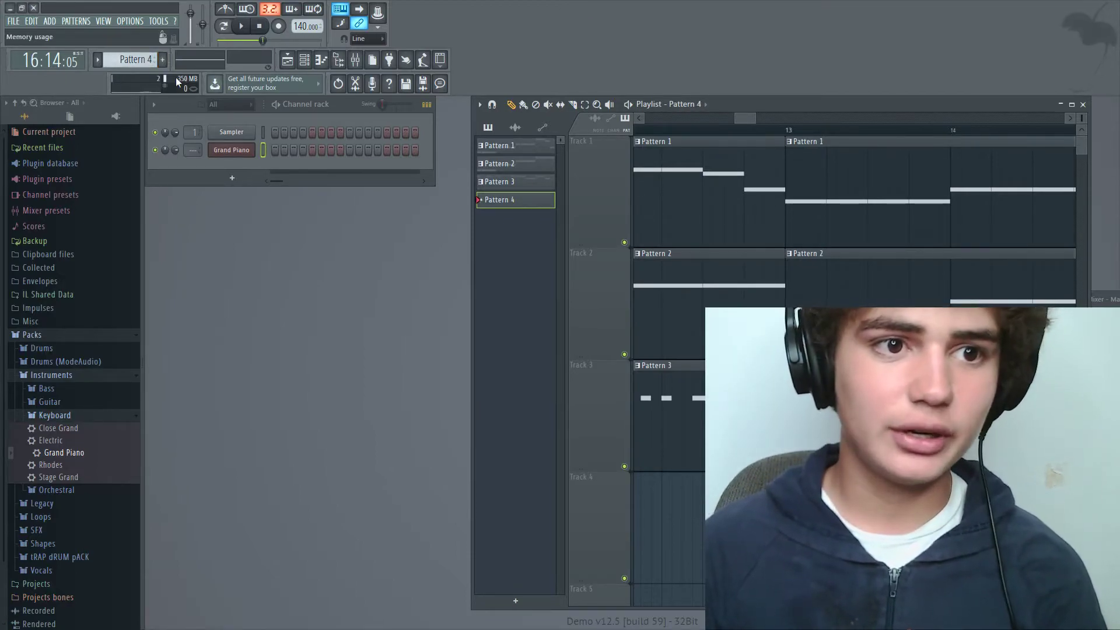
# Bring up the empty Grand Piano piano roll for Pattern 4 via View piano roll
pyautogui.click(320, 60)
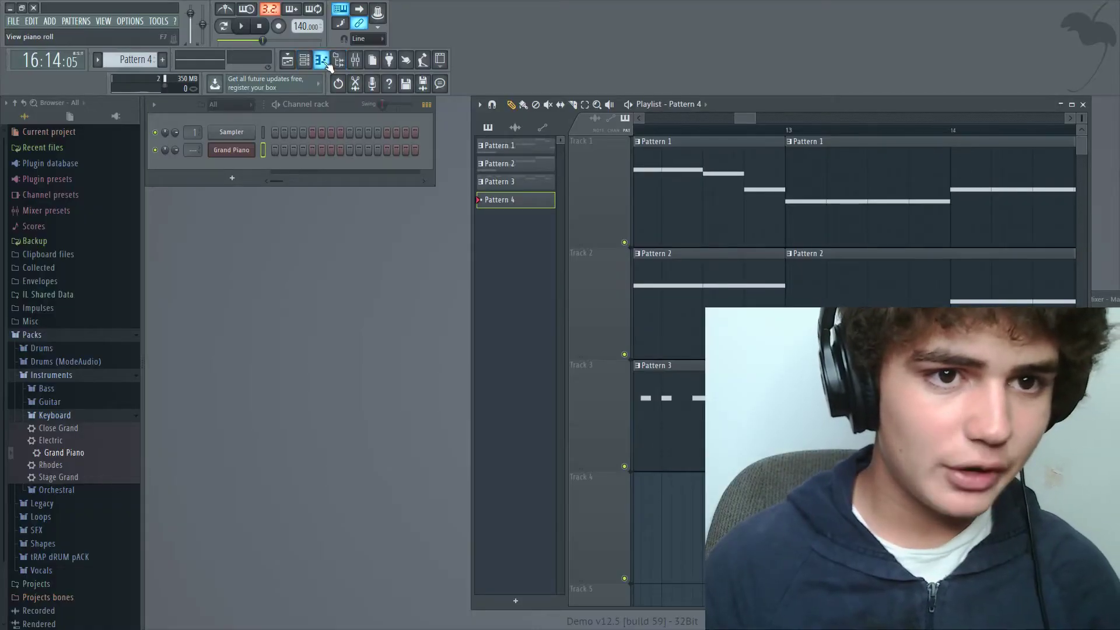
pyautogui.click(321, 59)
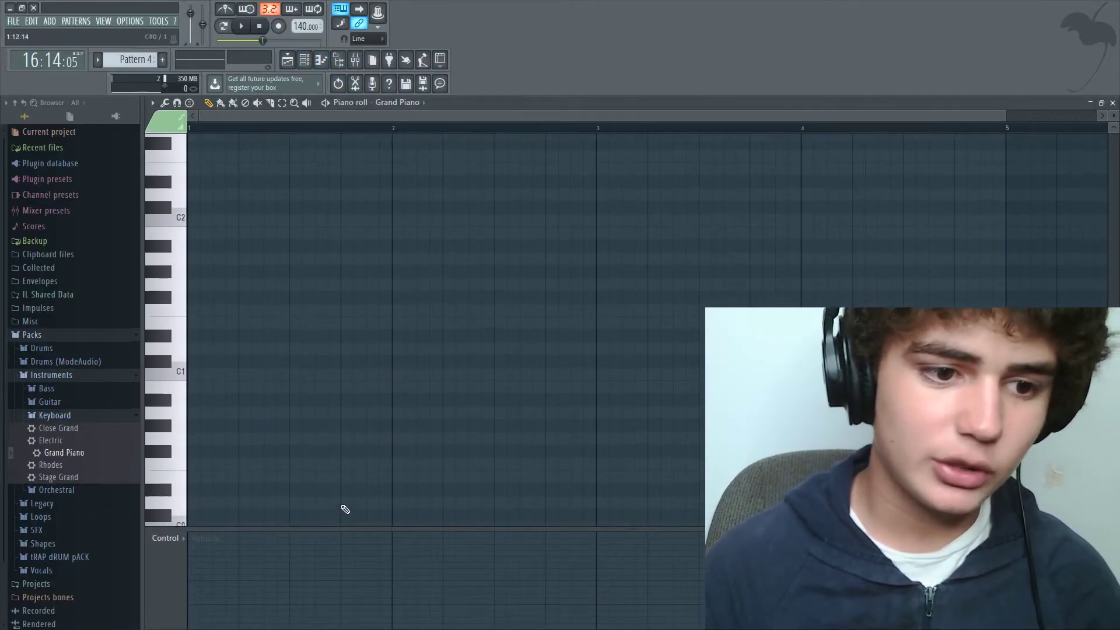